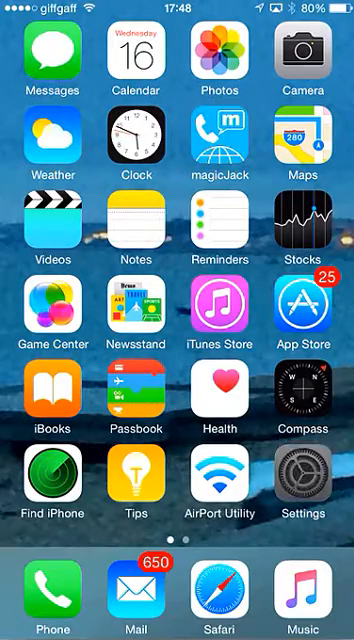
# - Check AirPort Utility's entry in iOS Settings, then launch AirPort Utility
pyautogui.click(307, 489)
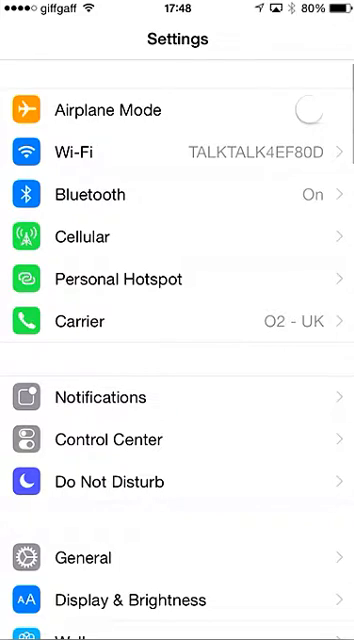
pyautogui.scroll(-3)
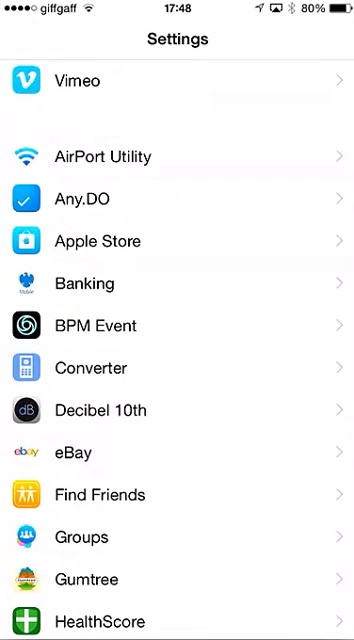
pyautogui.click(177, 156)
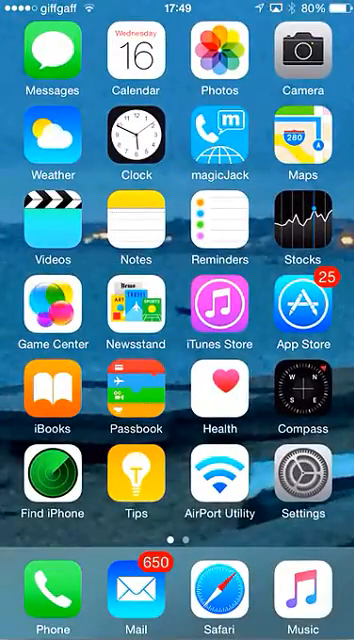
pyautogui.click(217, 489)
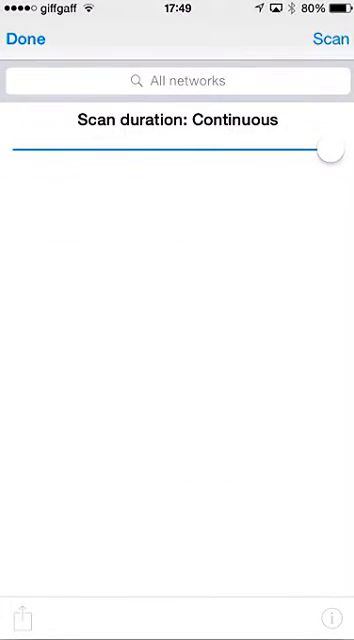
# - Set the Wi-Fi scan duration to 15 seconds and start scanning for nearby networks
pyautogui.moveTo(328, 148); pyautogui.dragTo(128, 148)
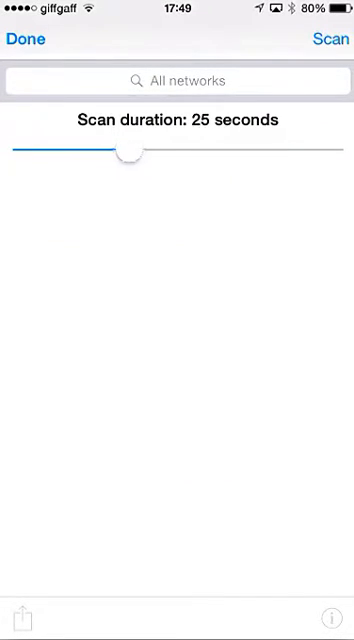
pyautogui.moveTo(127, 149); pyautogui.dragTo(57, 149)
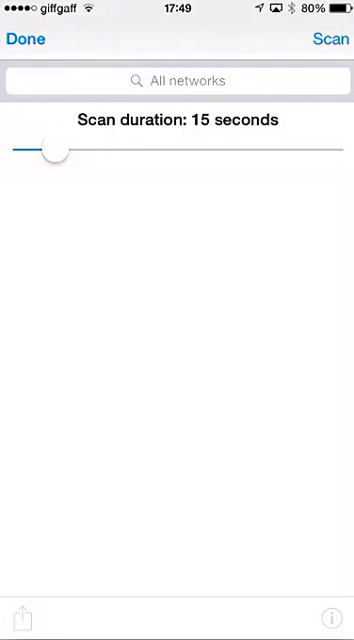
pyautogui.click(327, 39)
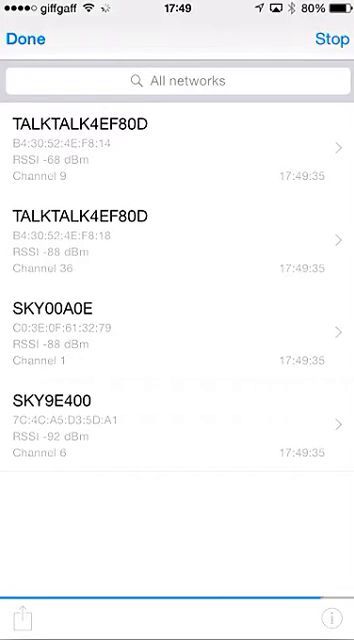
# - Open Channel Usage: 2.4 GHz channels 1, 6, 9 and 5 GHz channel 36
pyautogui.click(325, 39)
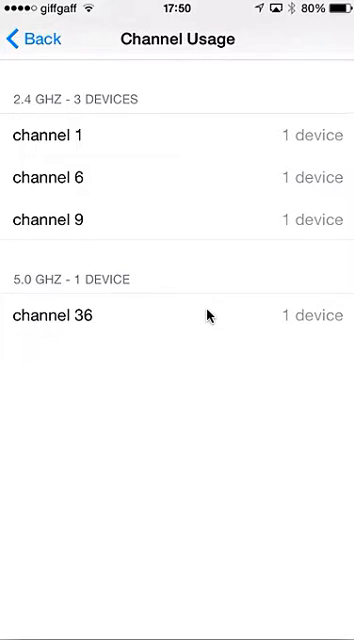
pyautogui.moveTo(224, 158)
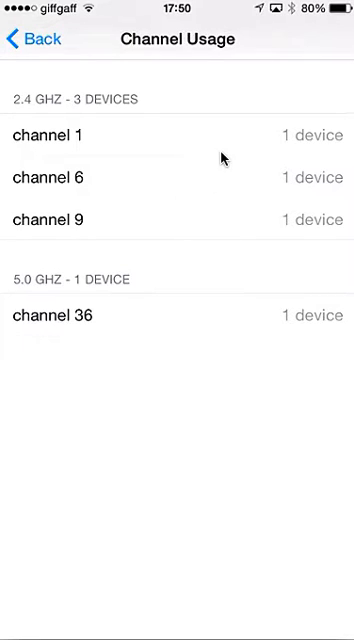
pyautogui.moveTo(158, 157)
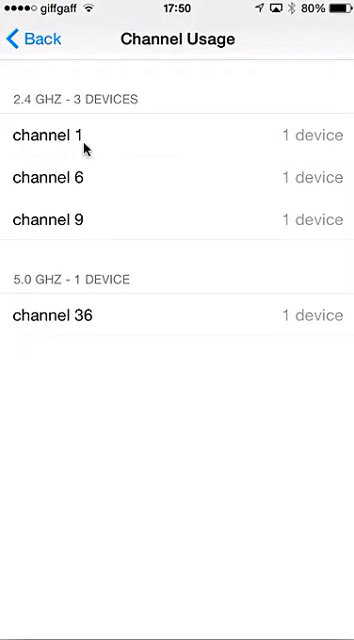
pyautogui.moveTo(320, 185)
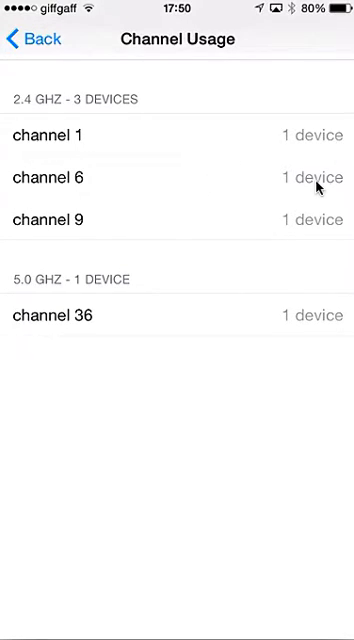
pyautogui.moveTo(345, 222)
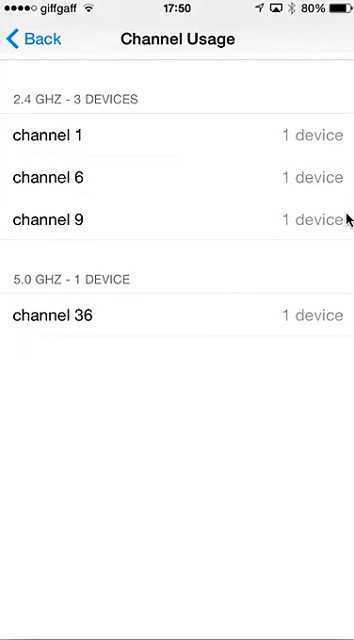